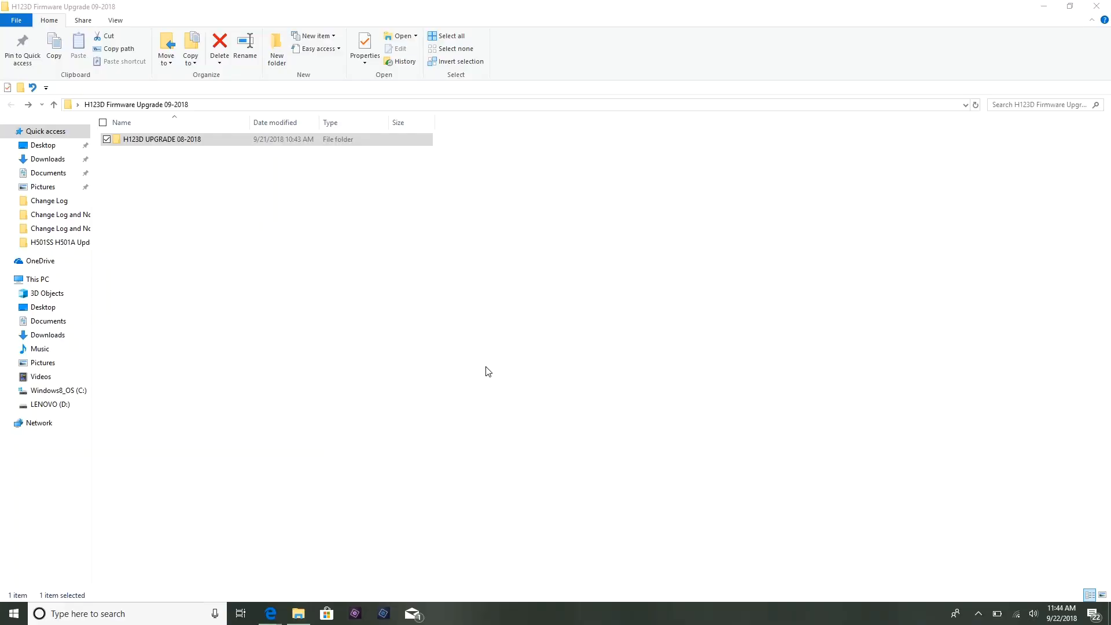
mouse_move(149, 161)
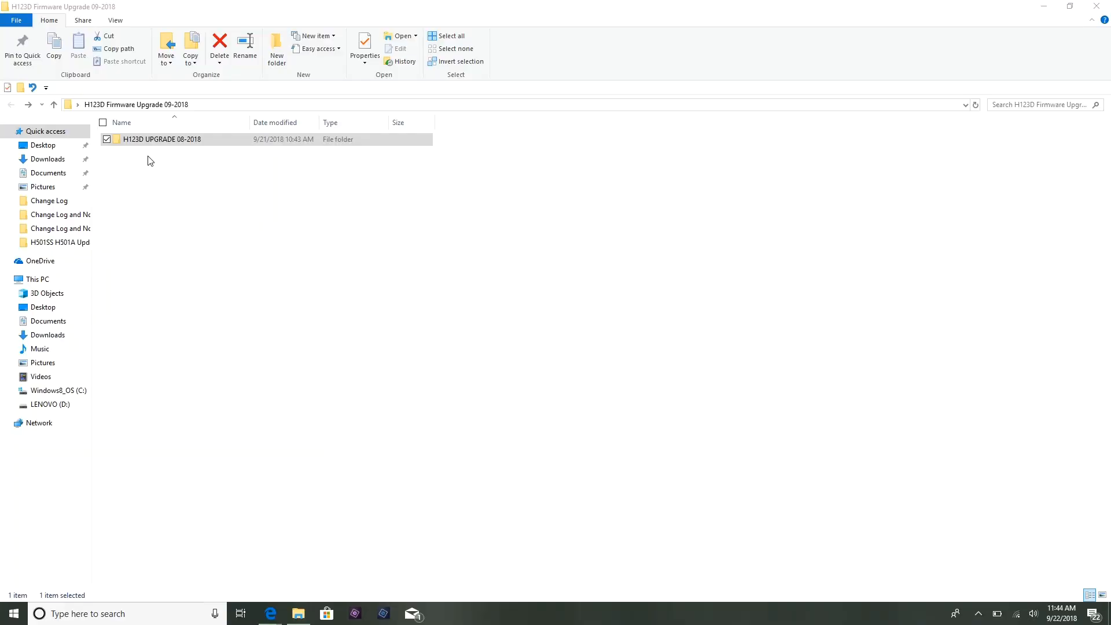
mouse_move(166, 169)
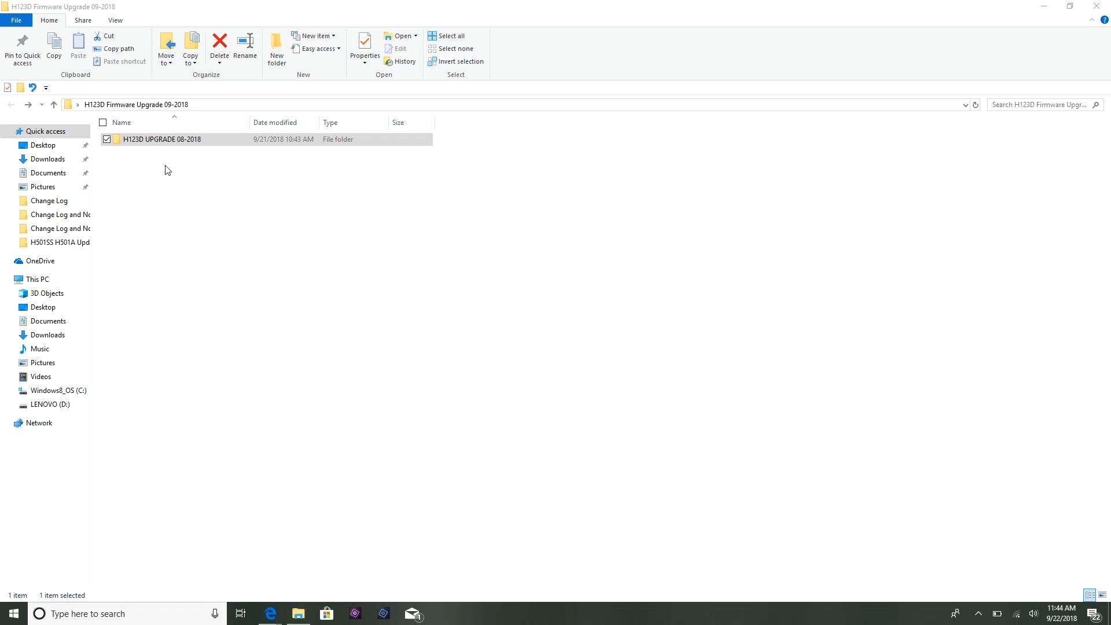
mouse_move(165, 169)
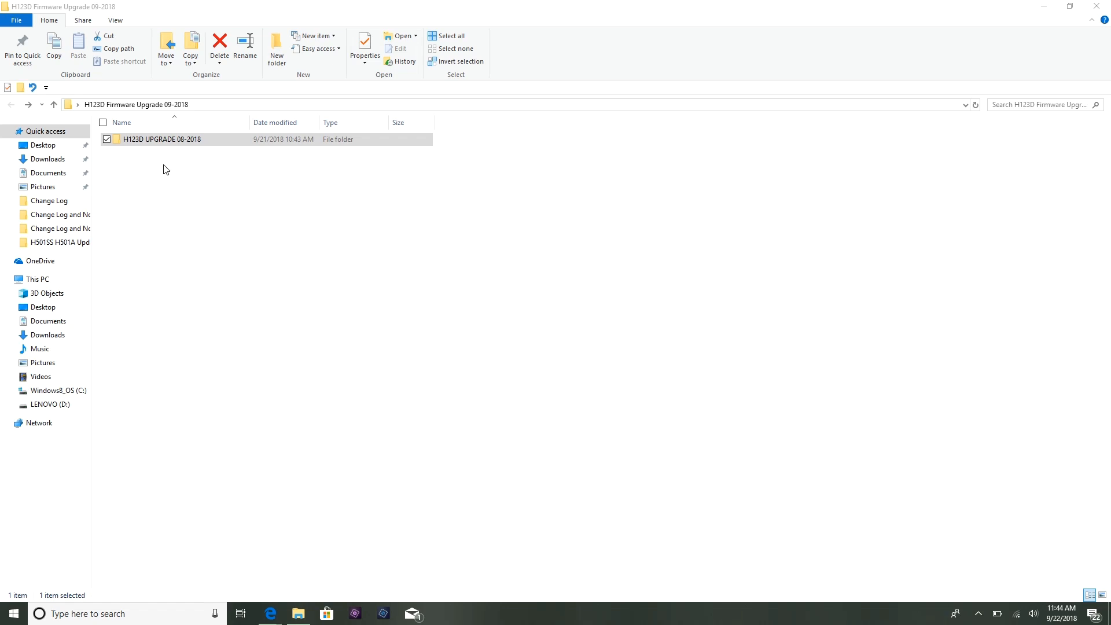
mouse_move(183, 159)
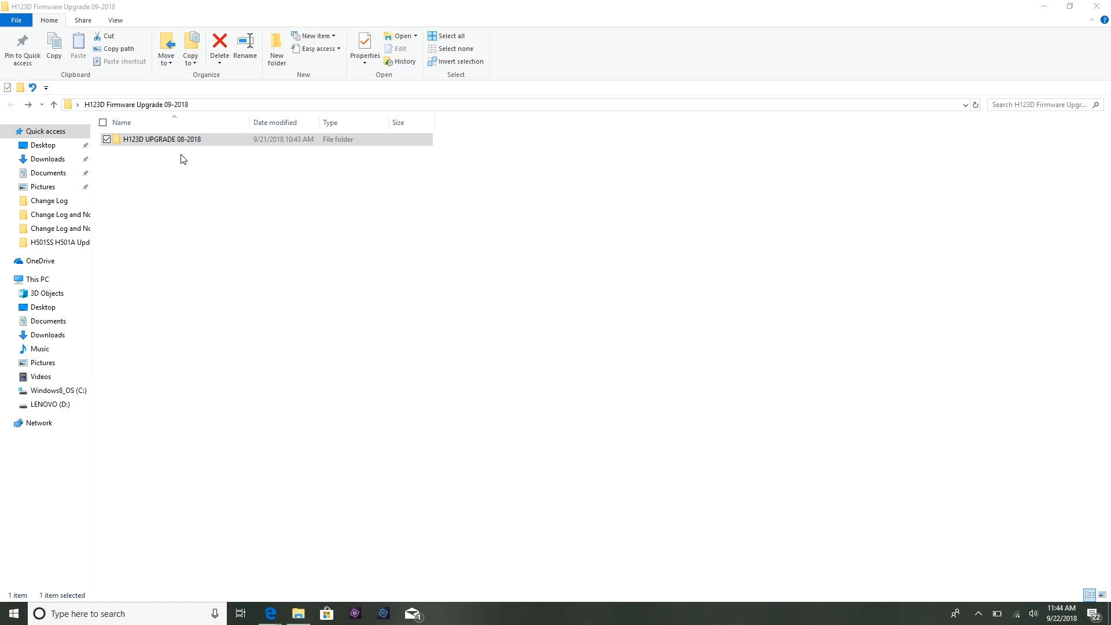
mouse_move(243, 225)
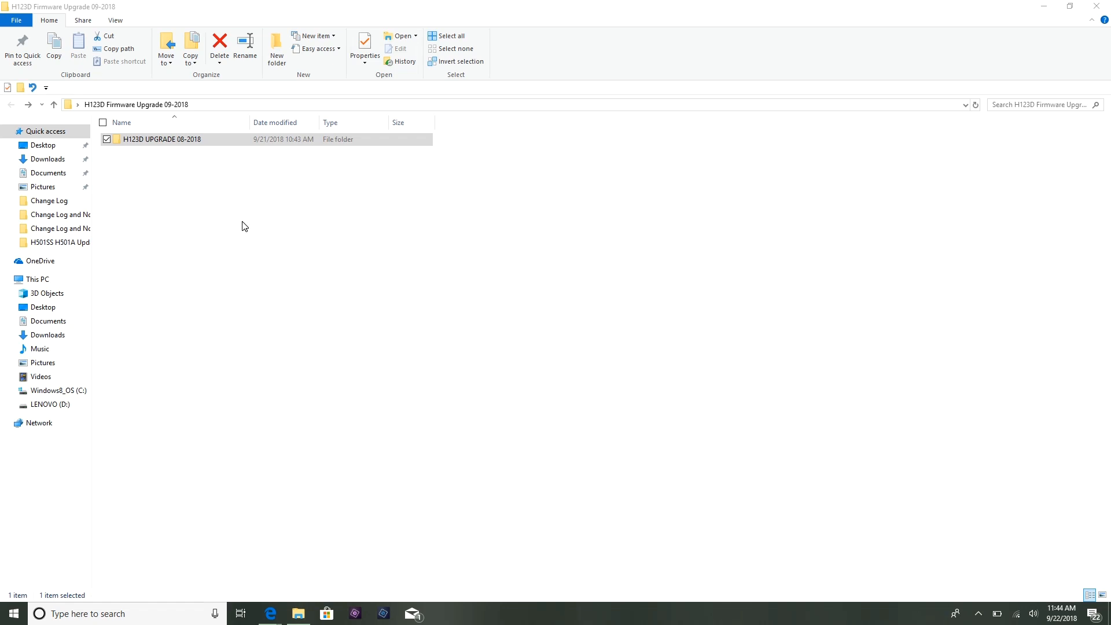
mouse_move(174, 181)
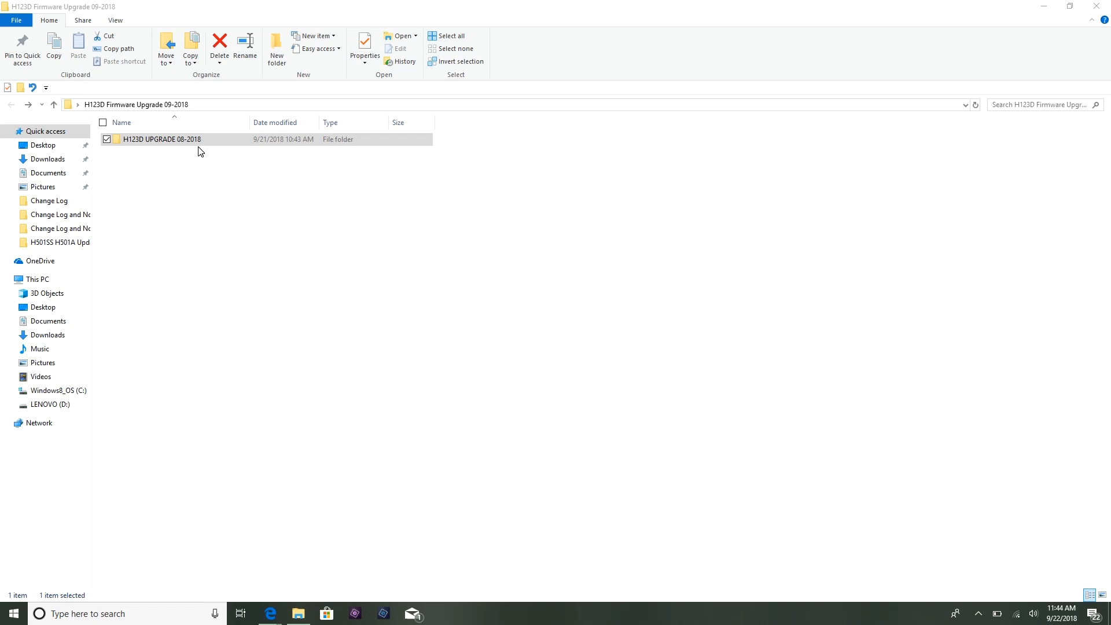
Open the H123D UPGRADE 08-2018 folder in File Explorer
click(180, 142)
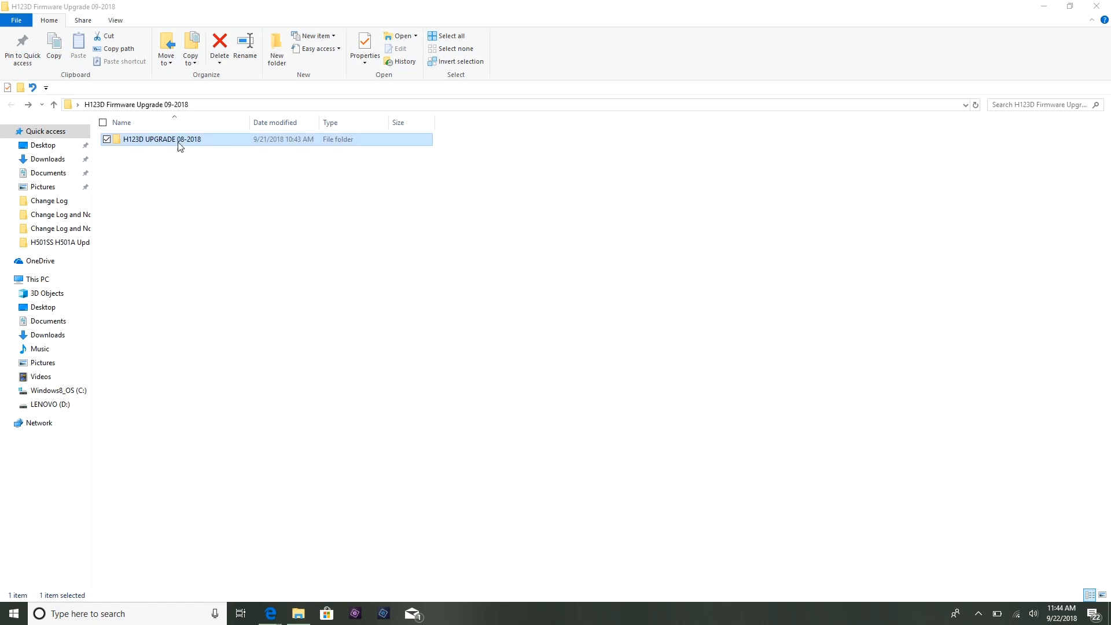
mouse_move(139, 148)
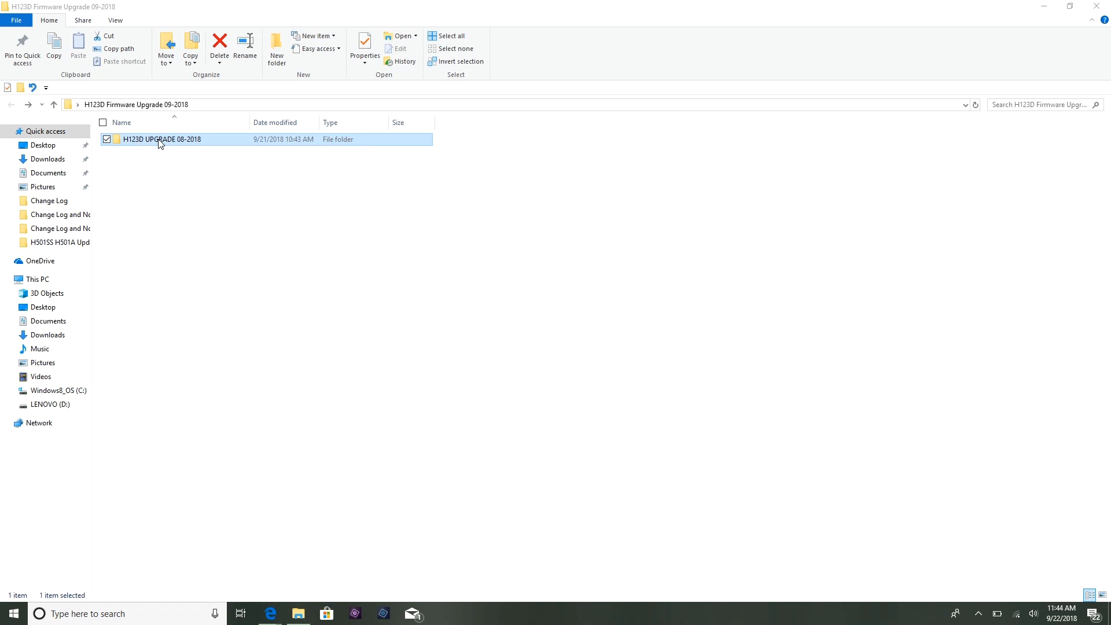
double_click(160, 139)
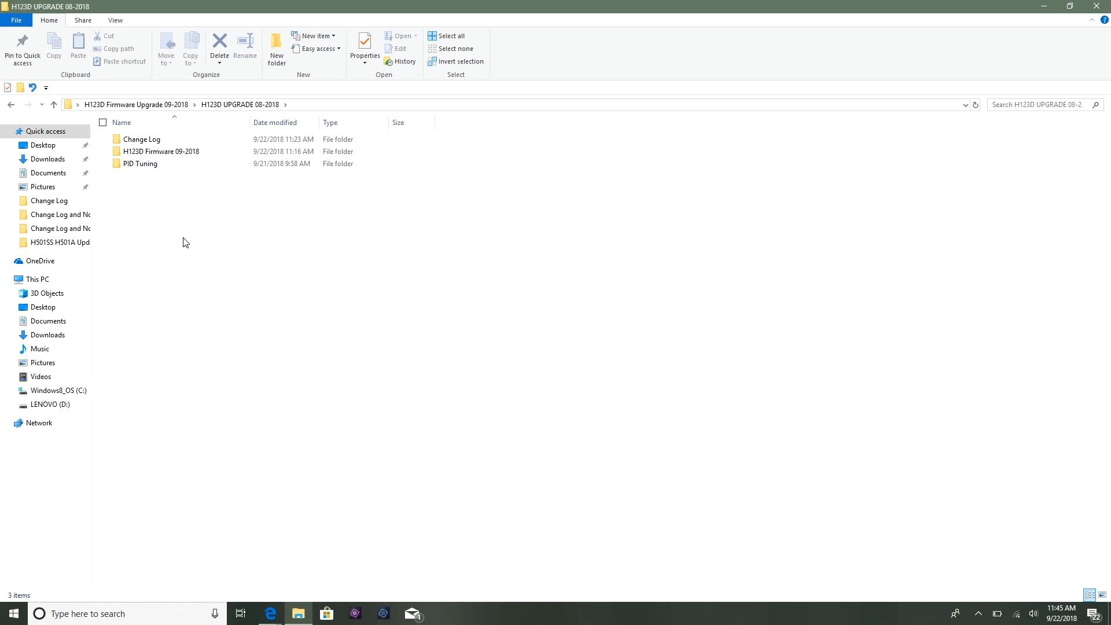
mouse_move(159, 221)
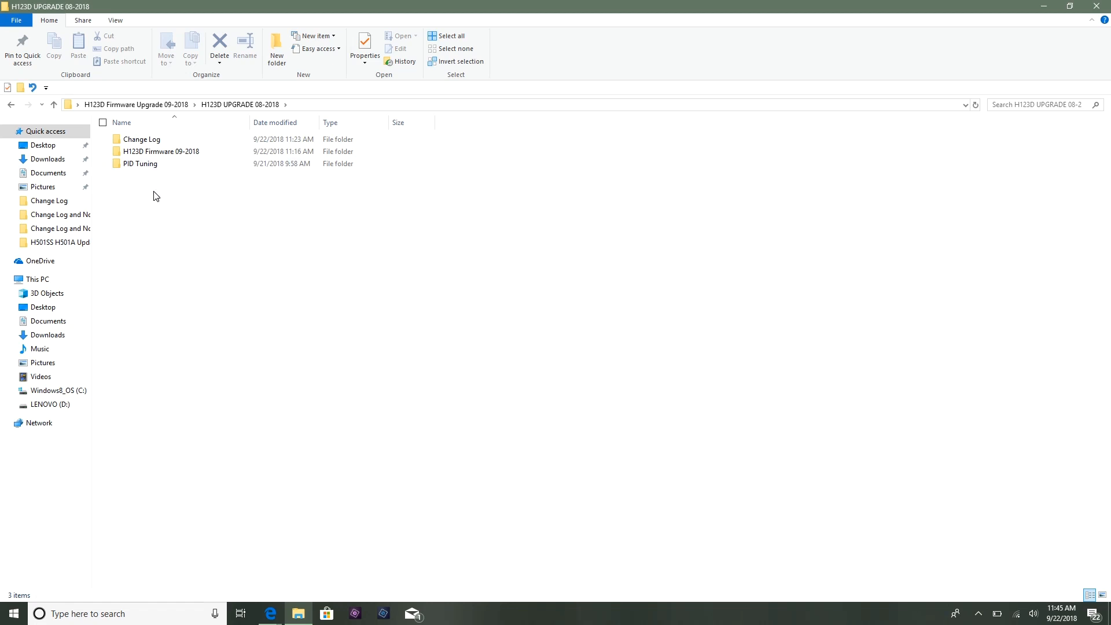
mouse_move(149, 180)
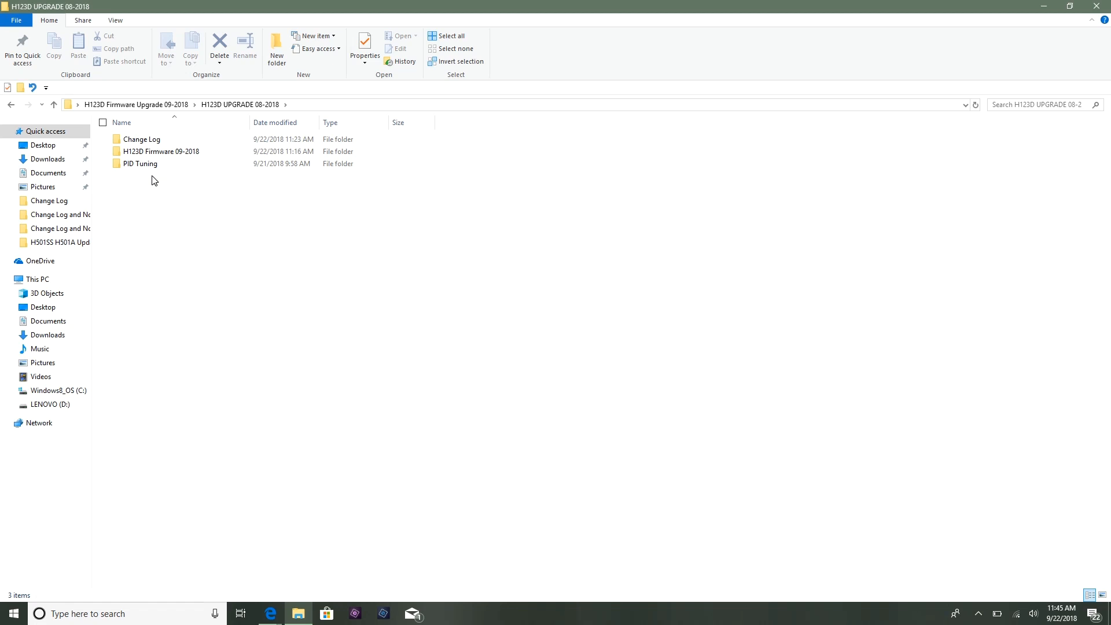
mouse_move(142, 178)
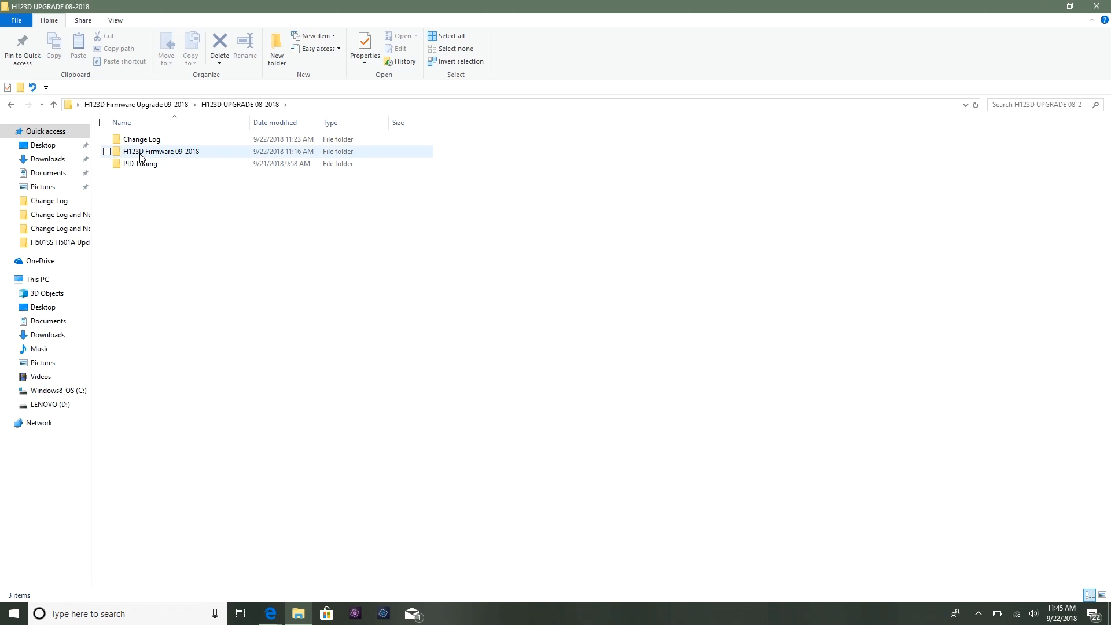
mouse_move(143, 158)
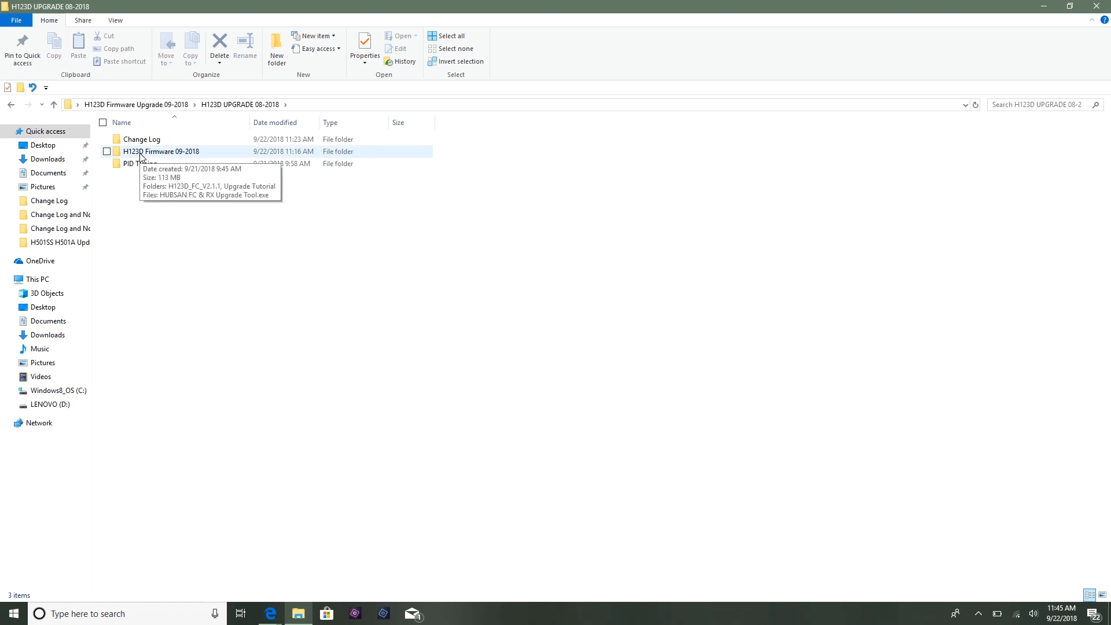
Open H123D Firmware 09-2018 and select HUBSAN FC & RX Upgrade Tool.exe
double_click(163, 151)
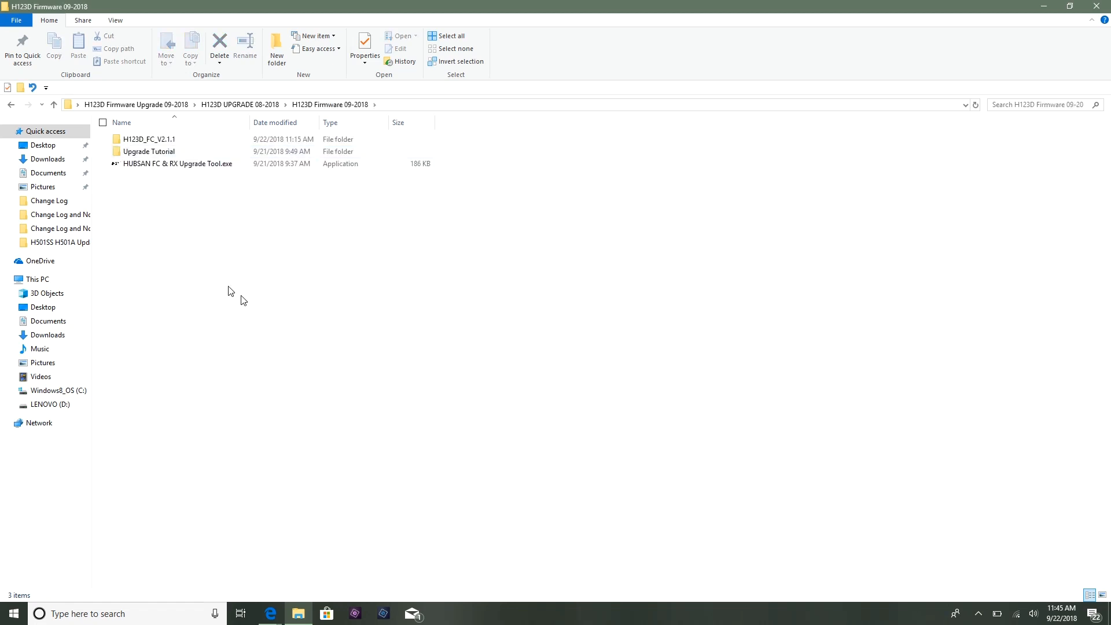
click(156, 163)
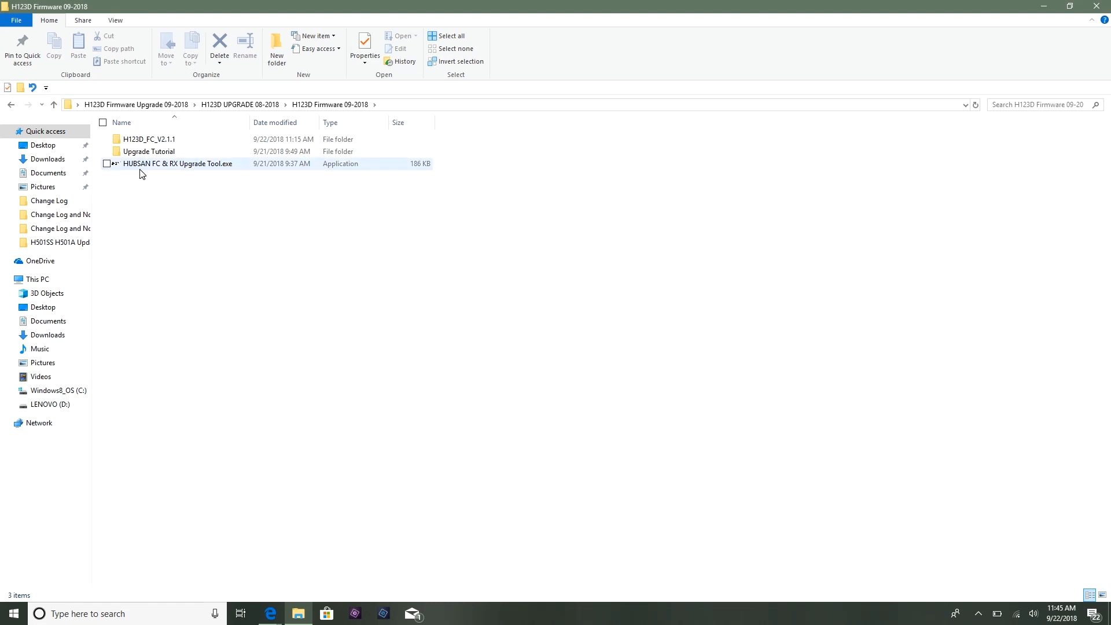
click(185, 178)
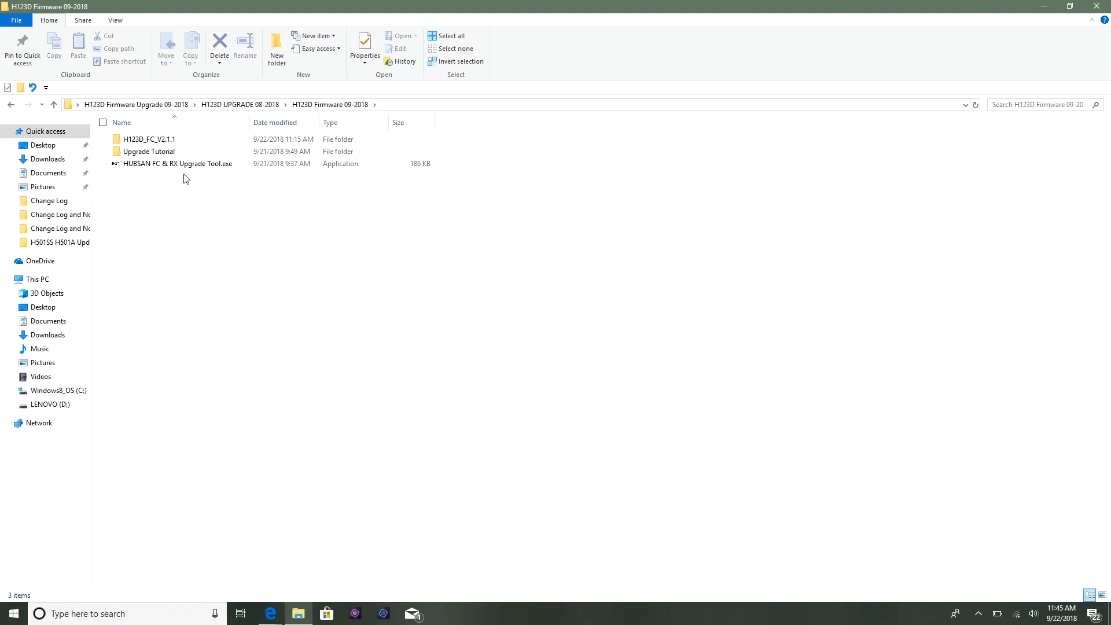
mouse_move(193, 179)
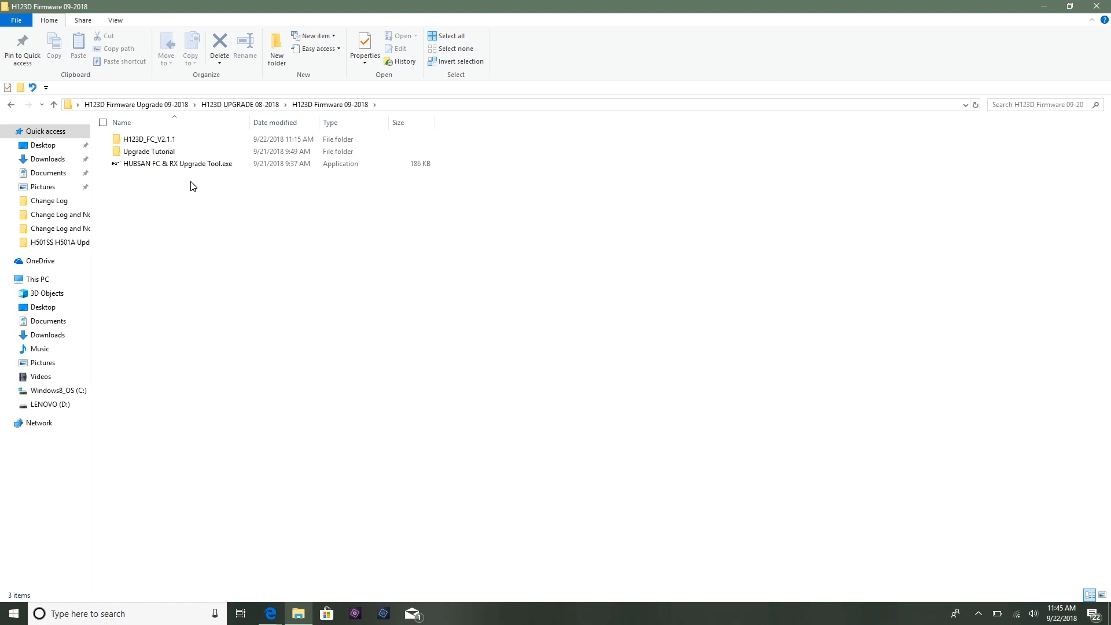
click(156, 164)
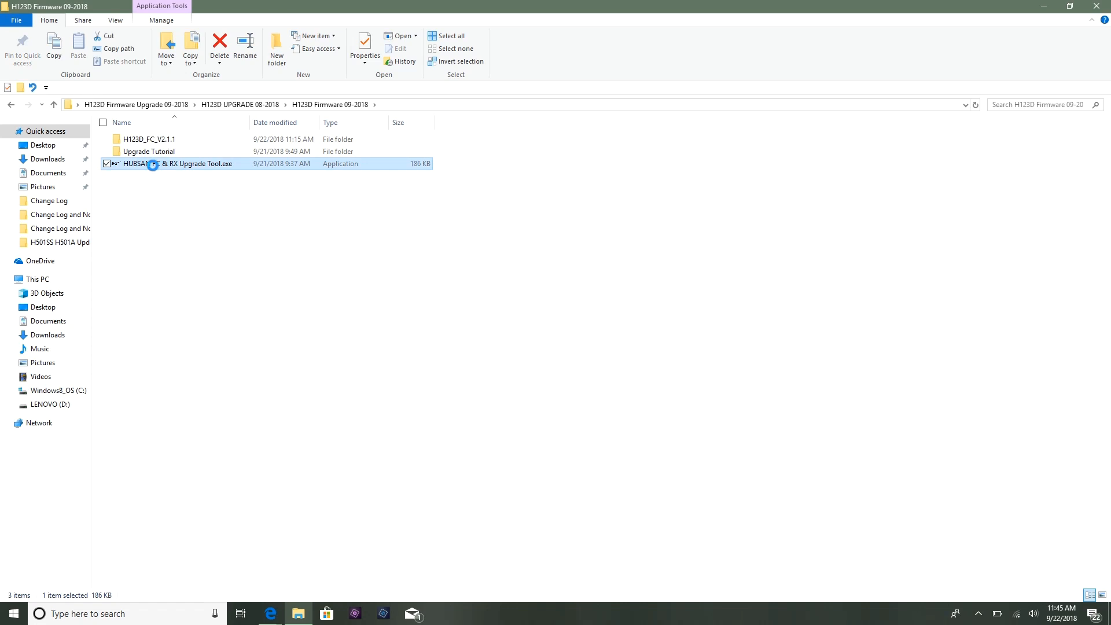
double_click(168, 163)
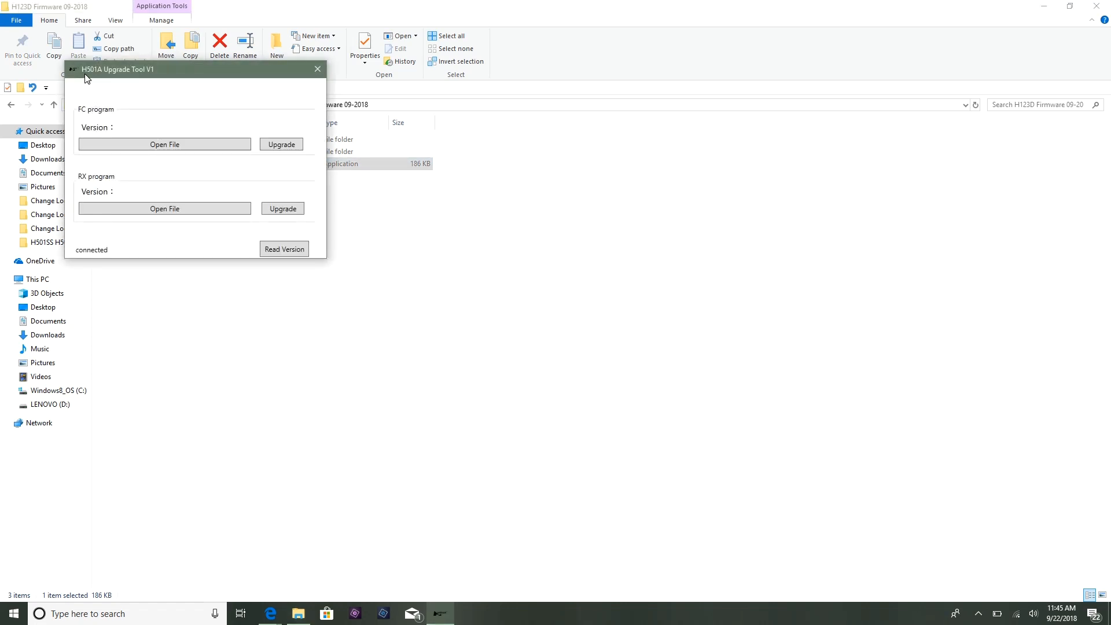
mouse_move(149, 83)
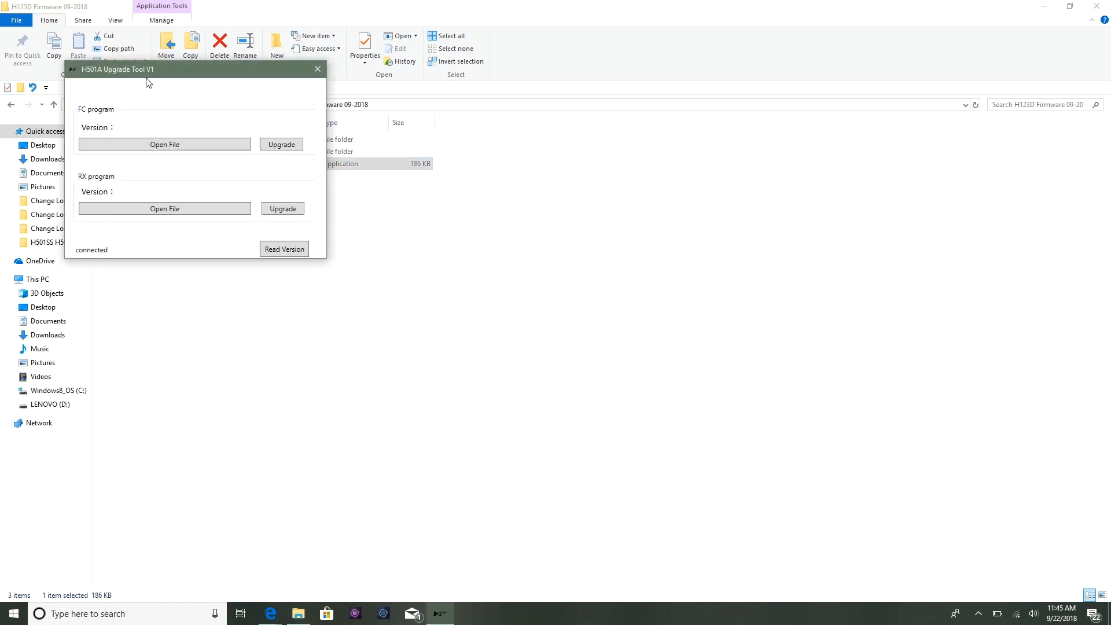
drag(145, 69, 570, 192)
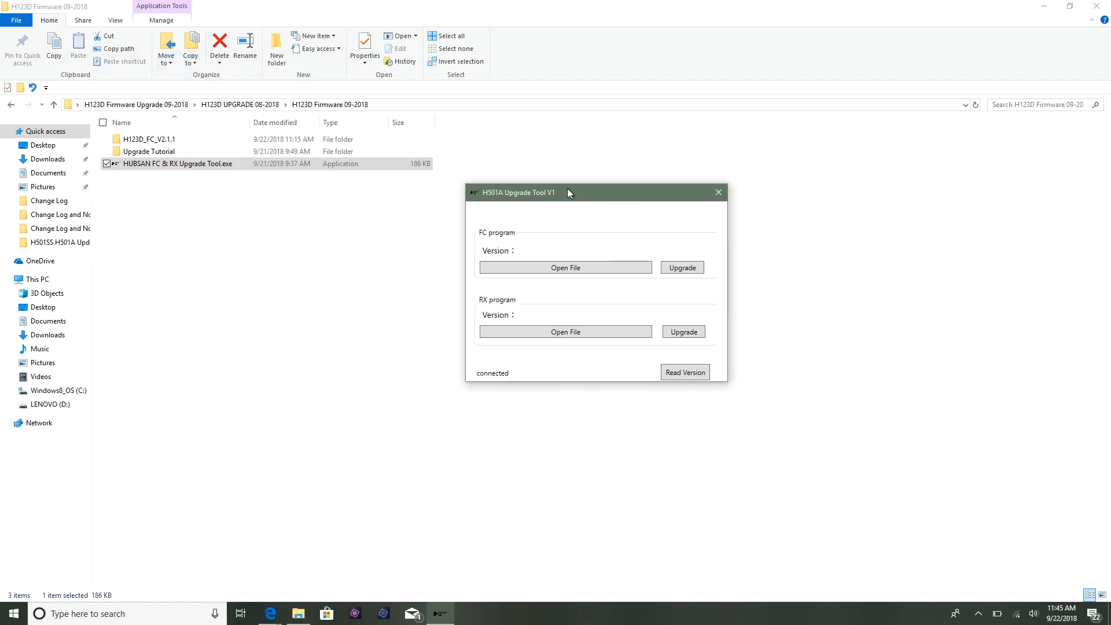
drag(567, 192, 534, 201)
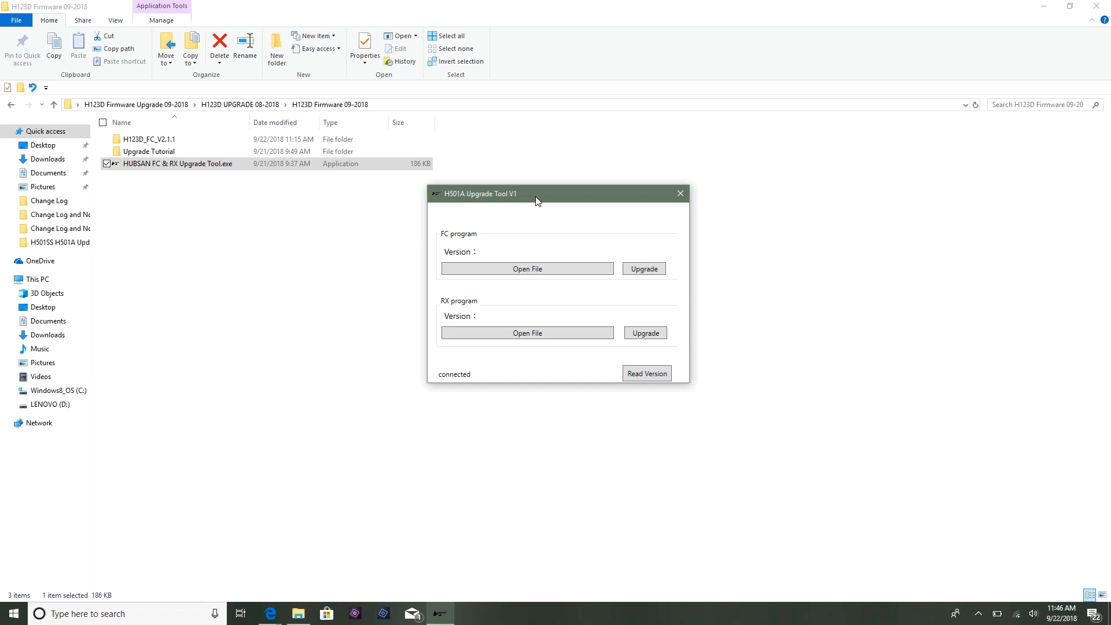
mouse_move(460, 384)
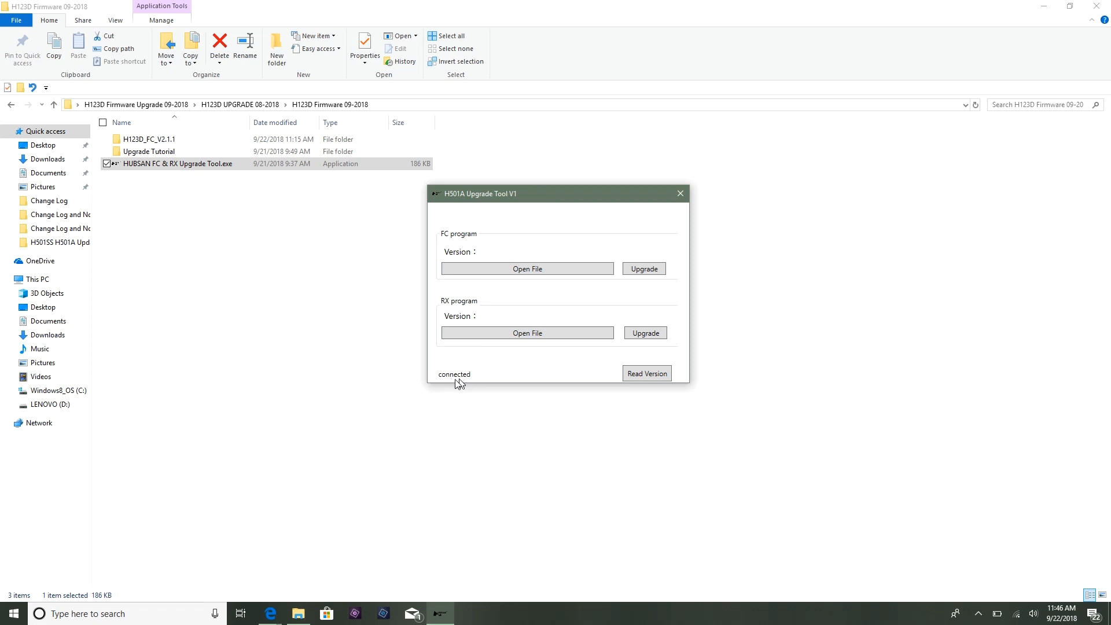
mouse_move(461, 399)
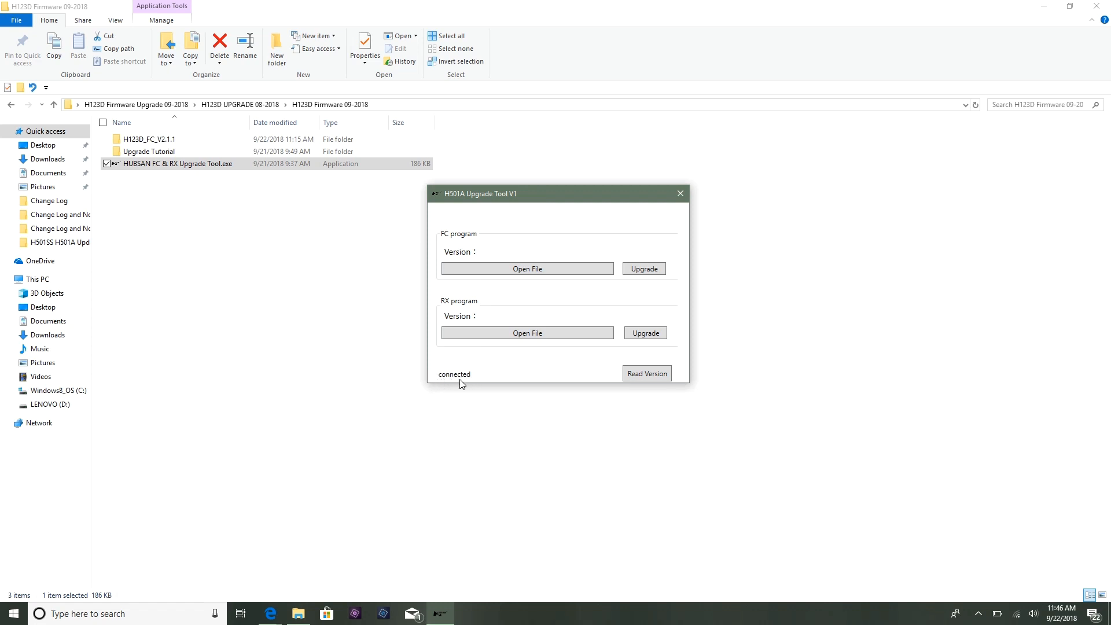
mouse_move(466, 382)
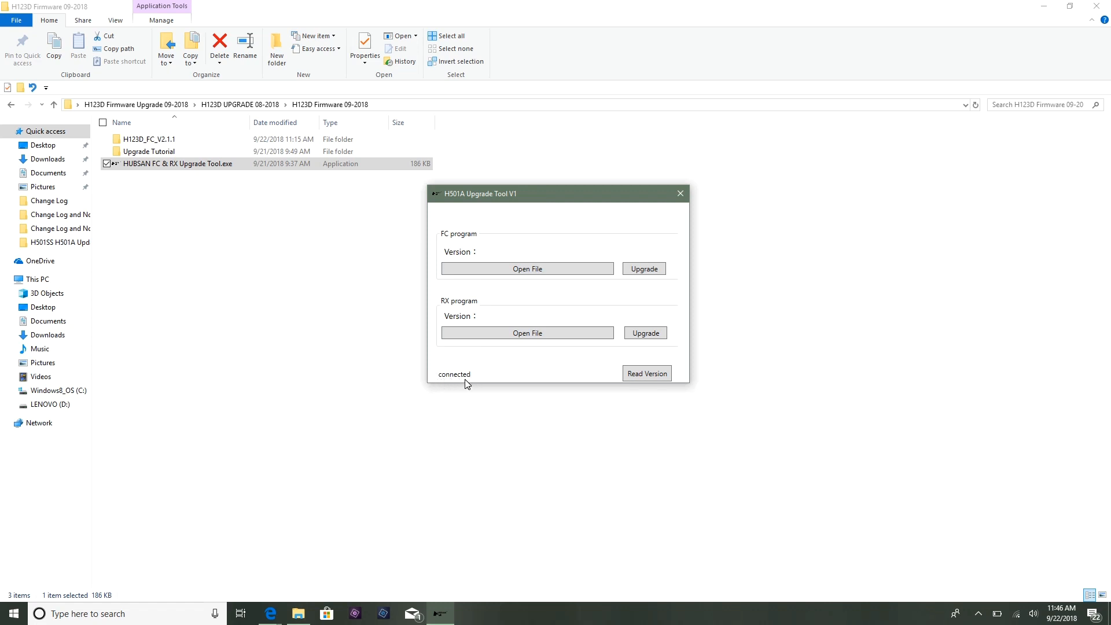
mouse_move(504, 379)
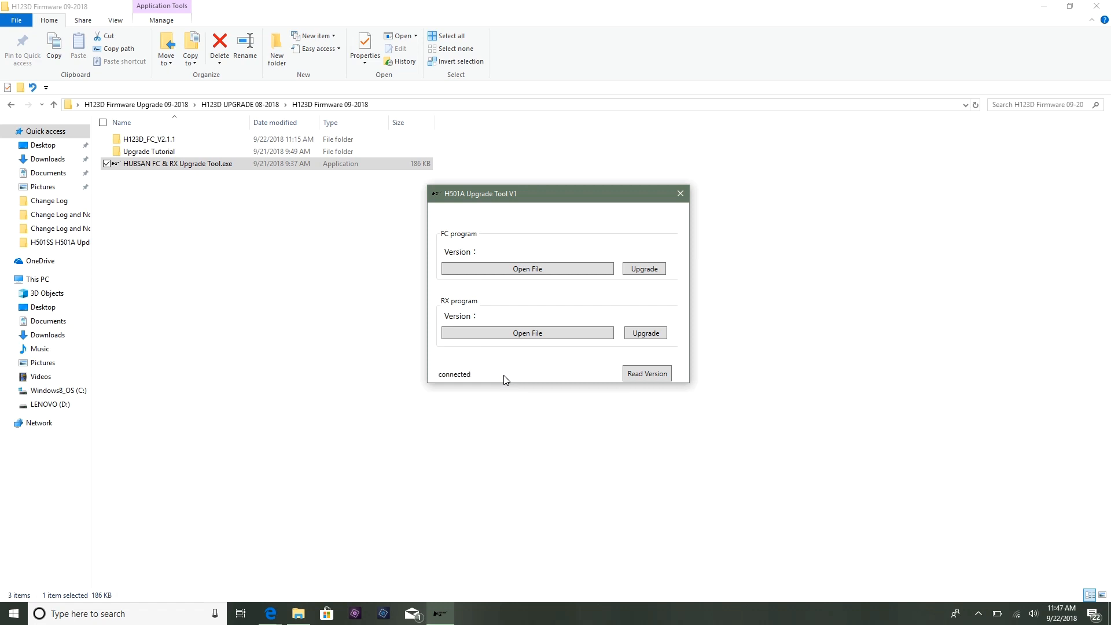
mouse_move(456, 386)
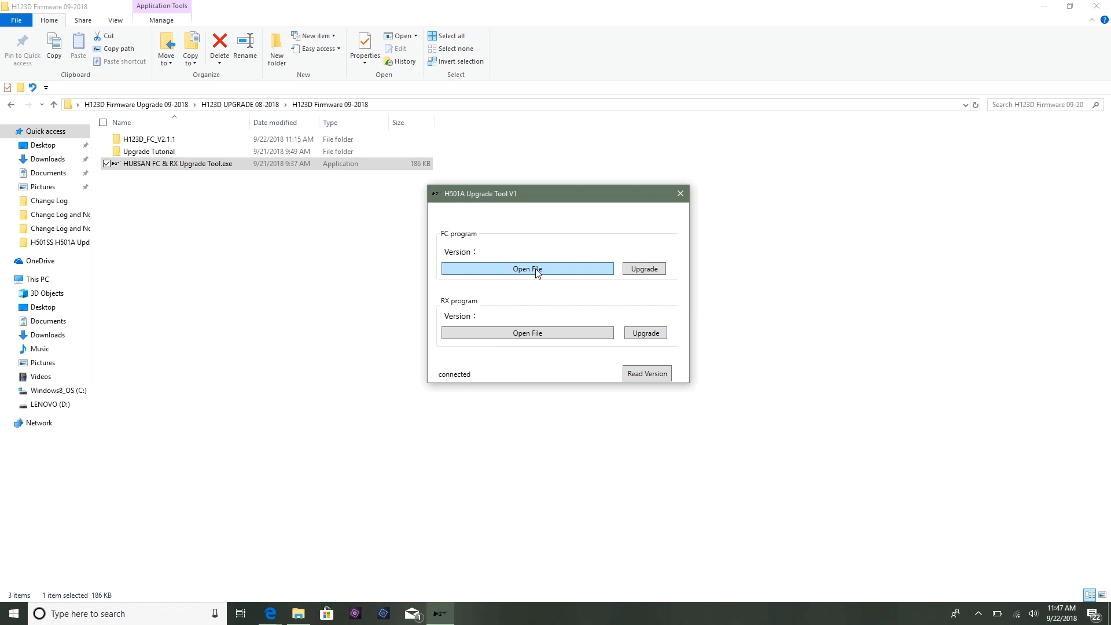
Load H123D_FC_V2_1_1.hbs as the FC program firmware file
click(527, 268)
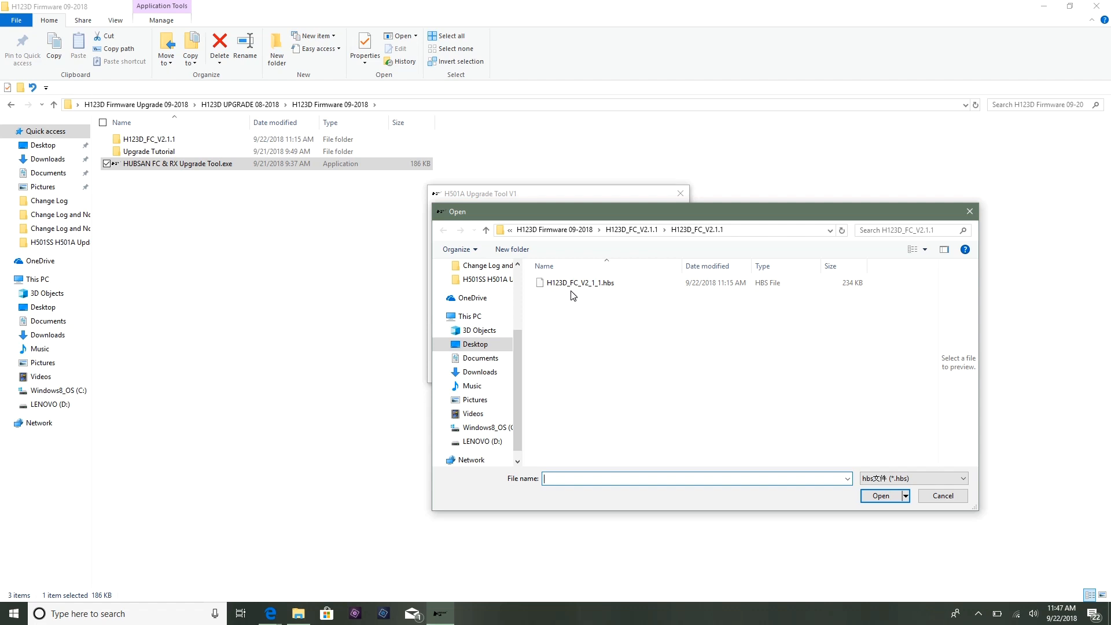
mouse_move(585, 294)
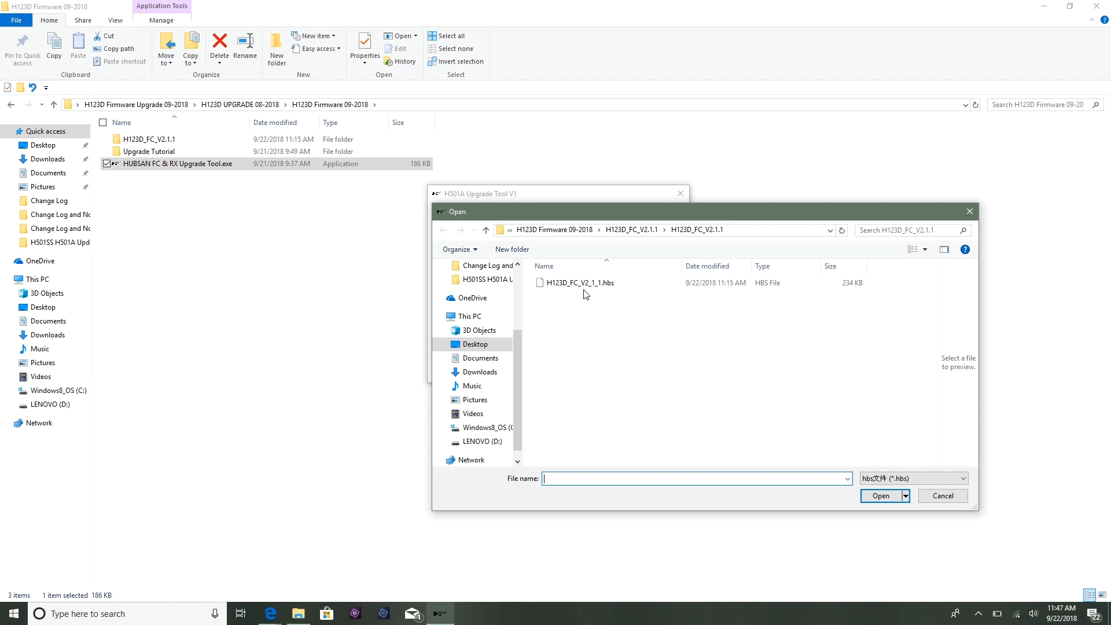
mouse_move(603, 293)
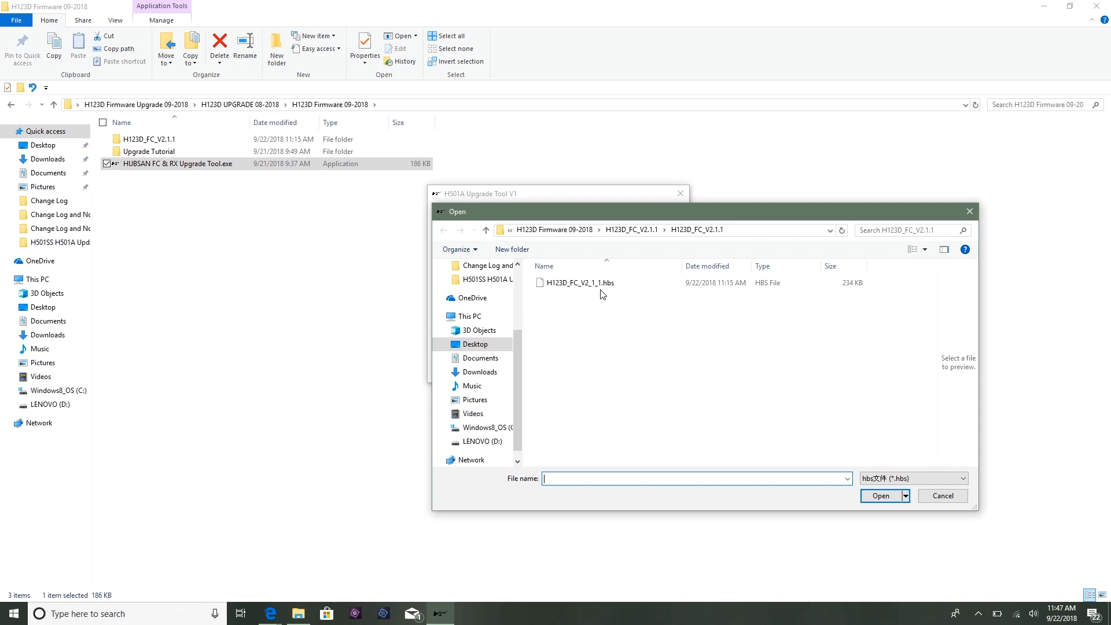
click(578, 283)
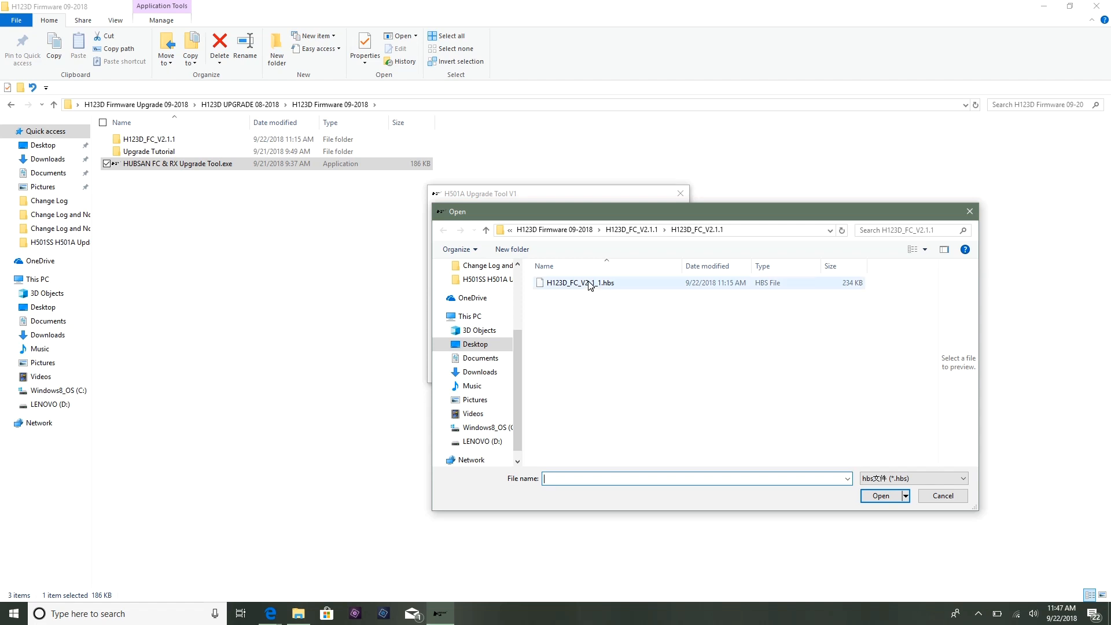
click(578, 282)
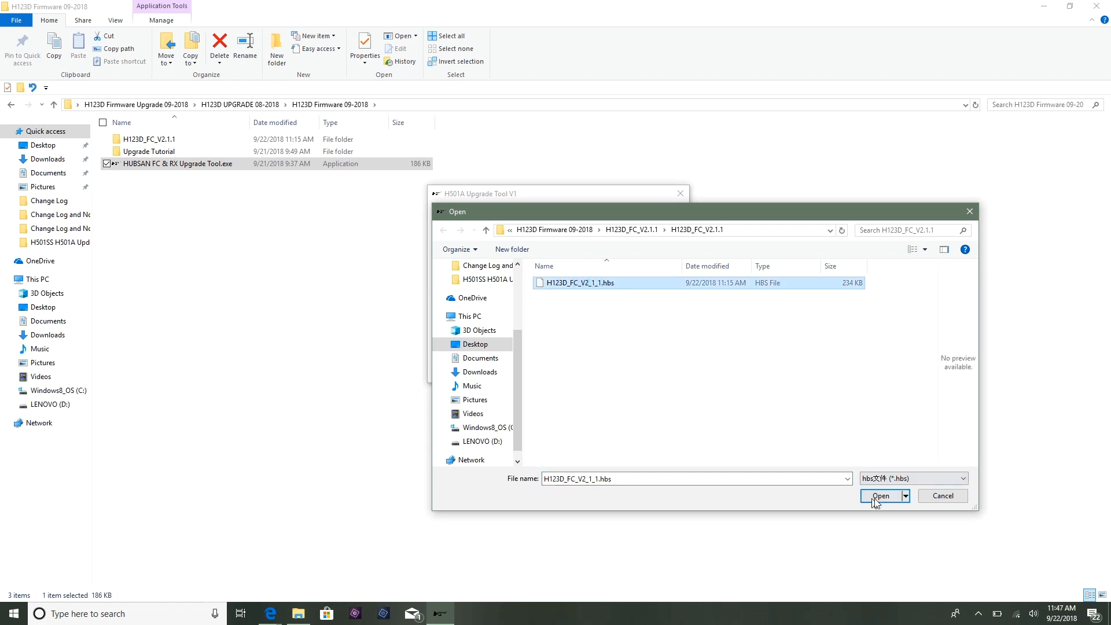
click(879, 495)
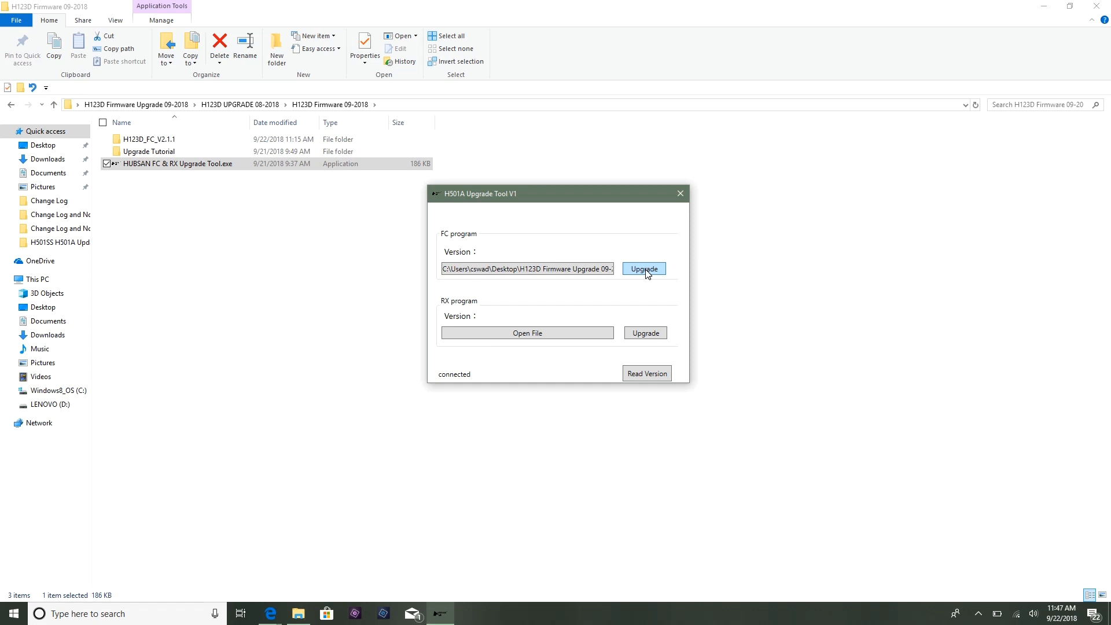
mouse_move(639, 264)
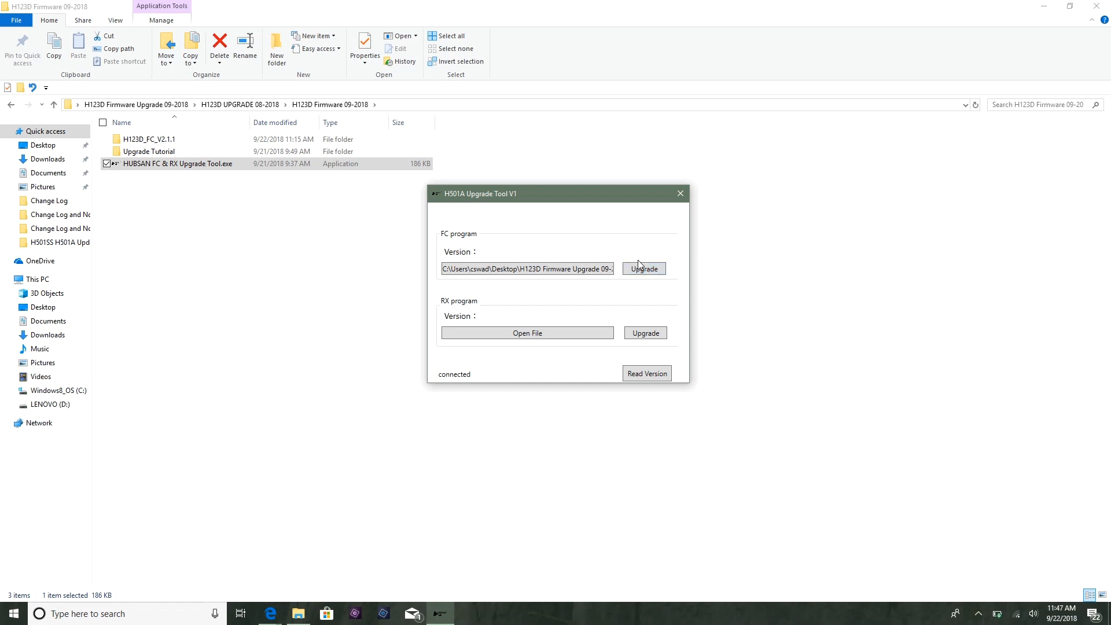
click(644, 268)
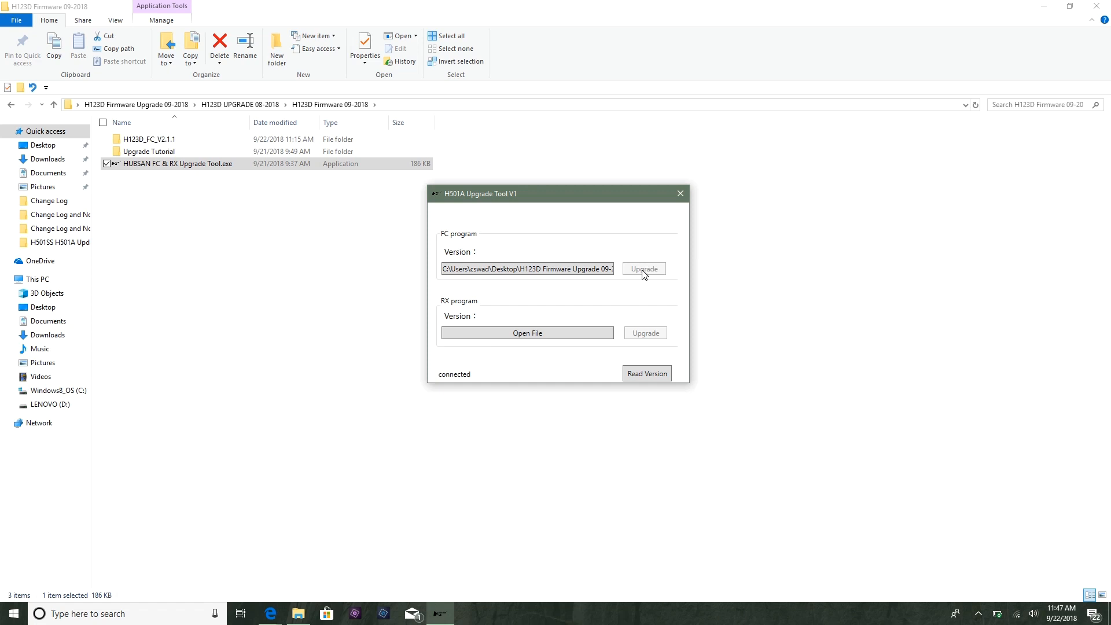
click(644, 268)
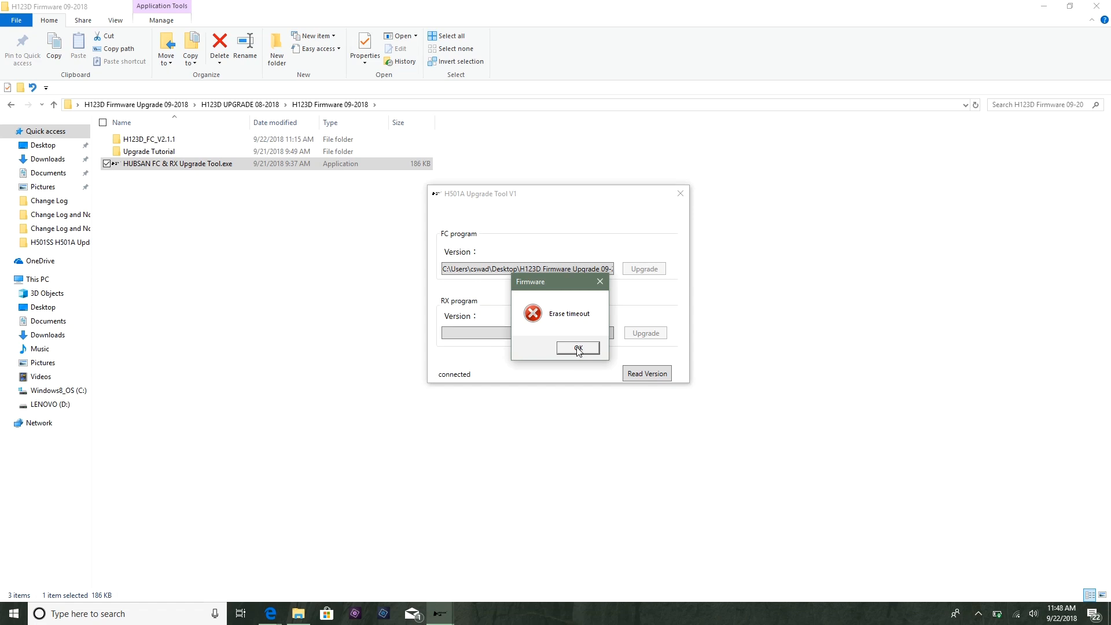
click(577, 348)
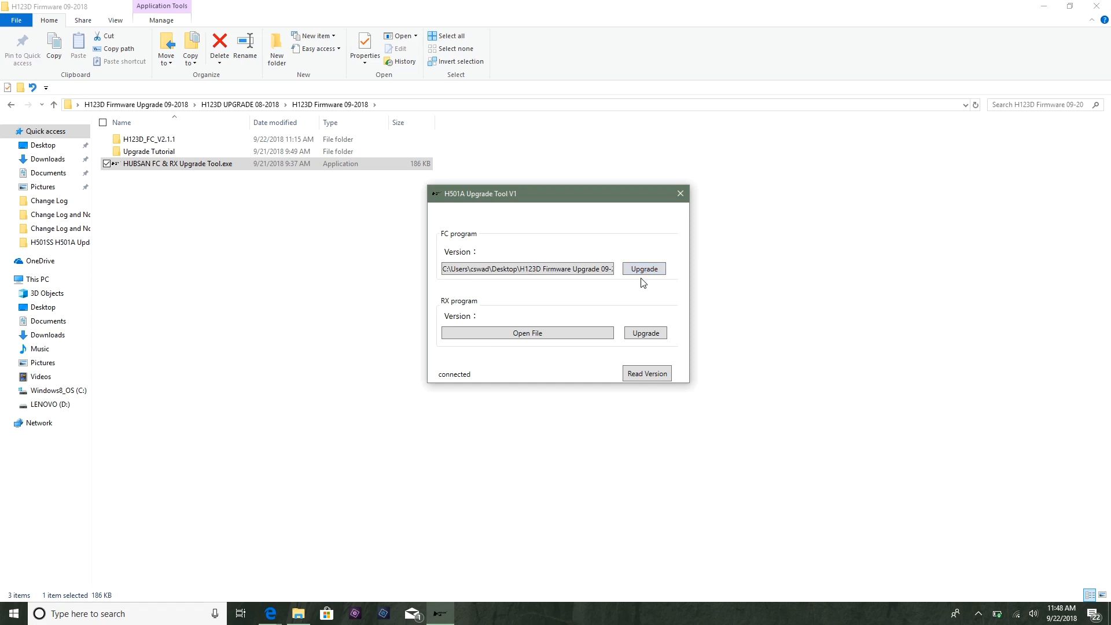
mouse_move(644, 284)
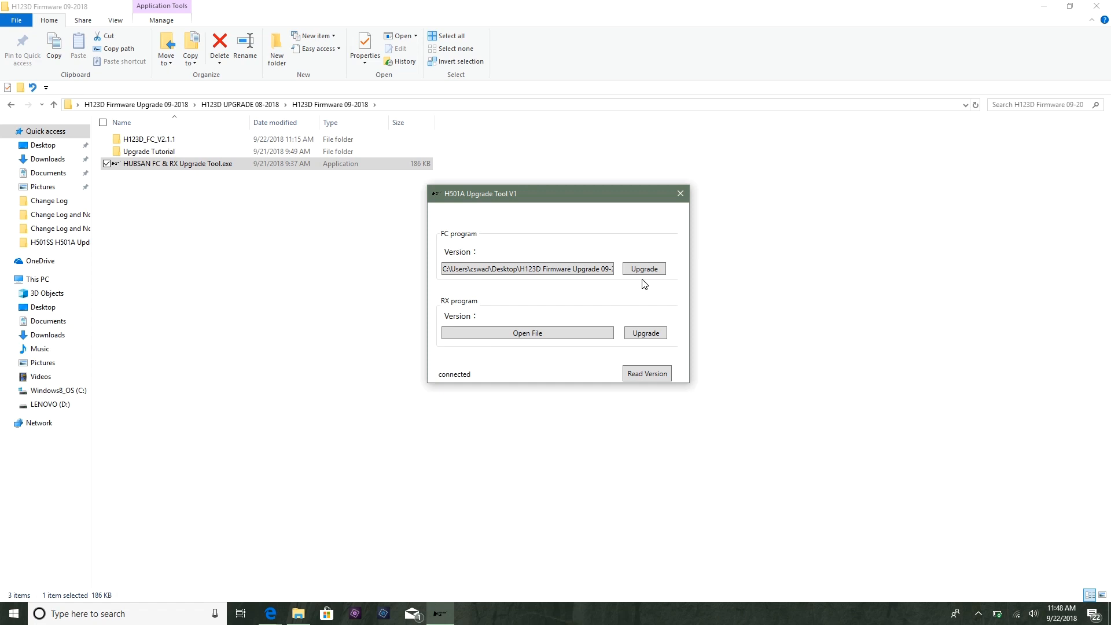
mouse_move(648, 291)
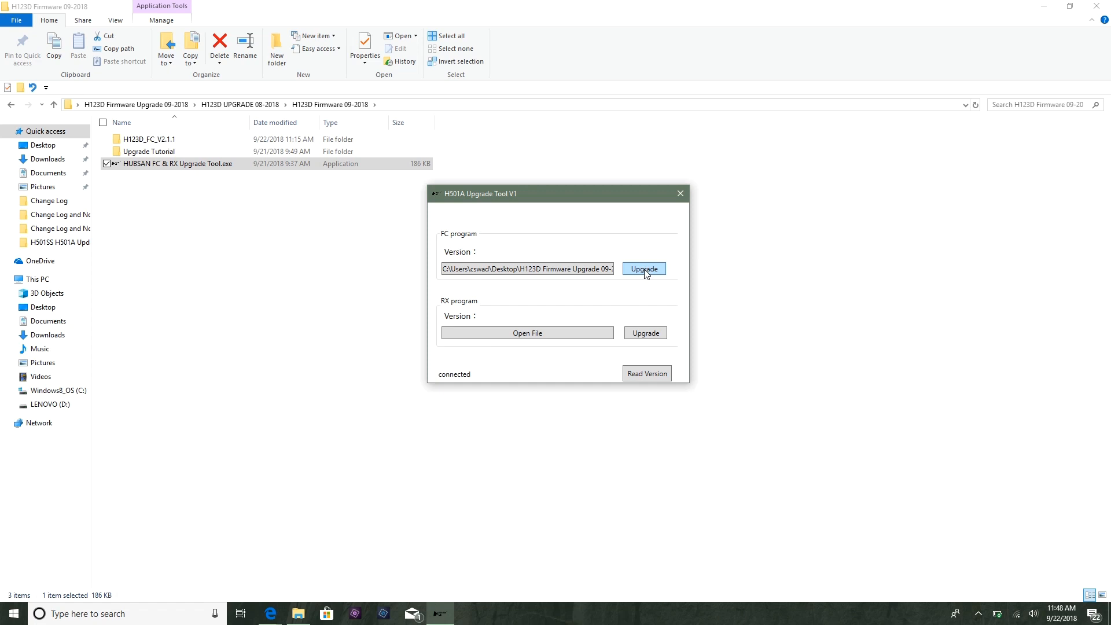
Retry the FC program upgrade and let V2.1.1 flash to 100.0%
click(643, 268)
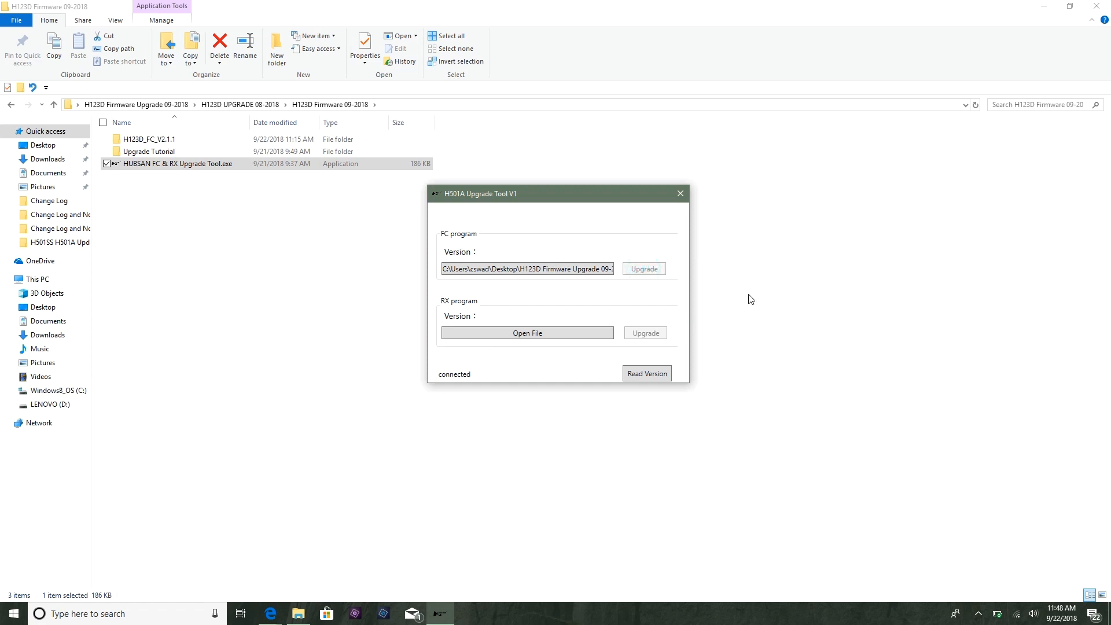
click(644, 268)
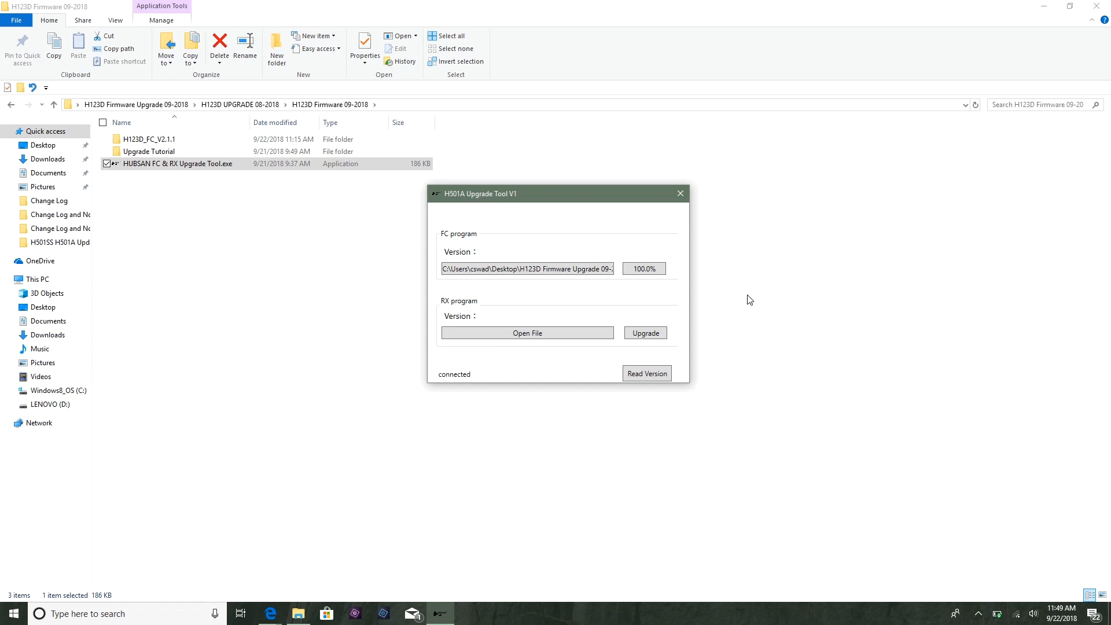
mouse_move(599, 409)
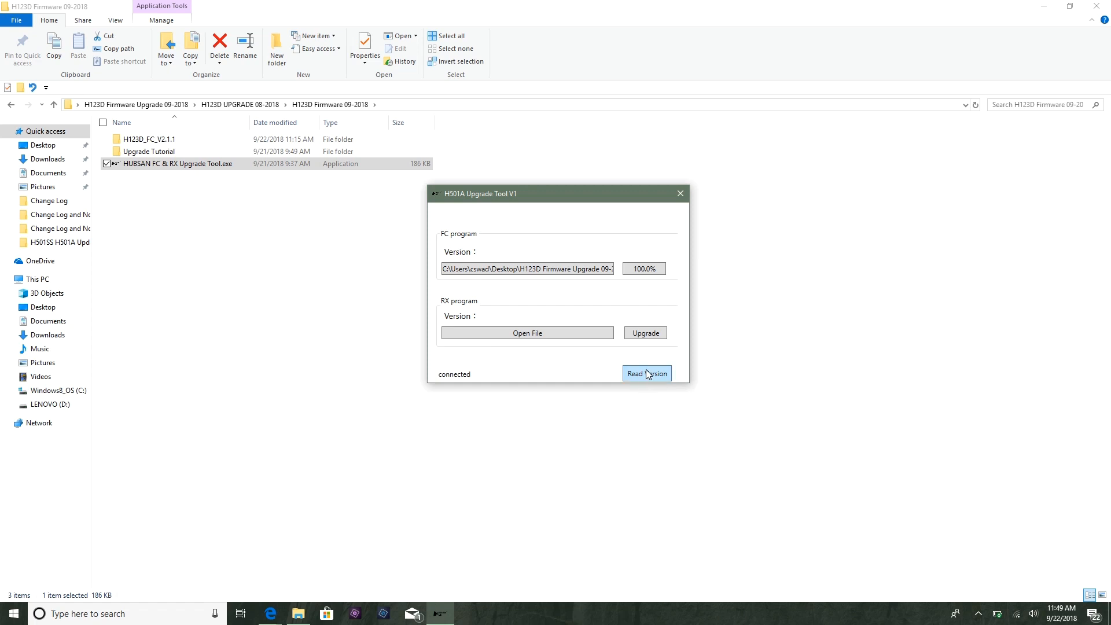
mouse_move(650, 378)
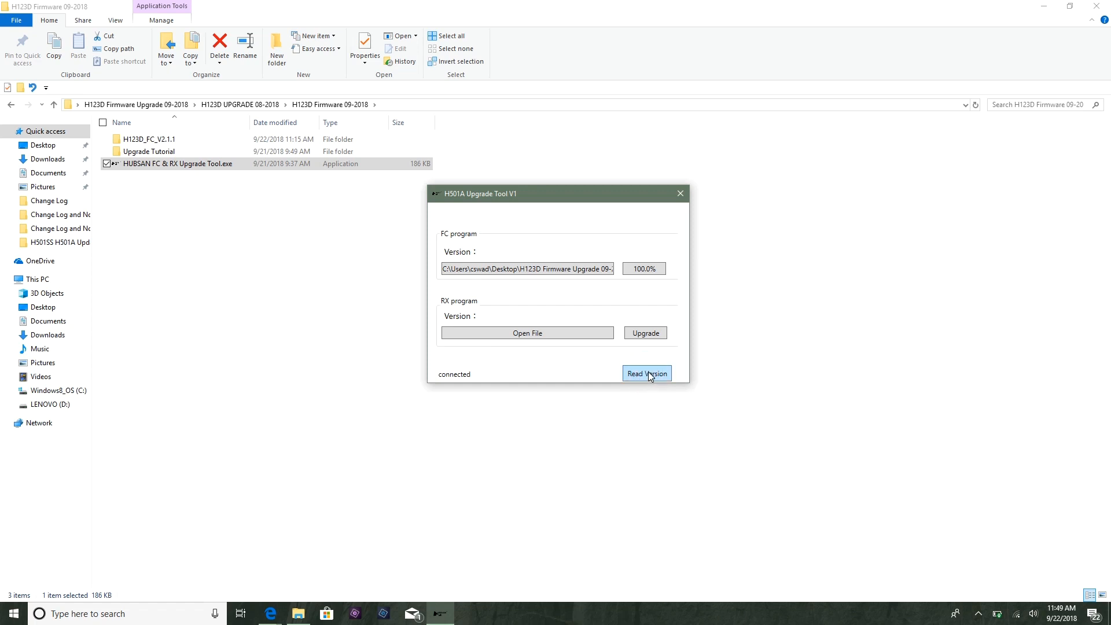
mouse_move(582, 284)
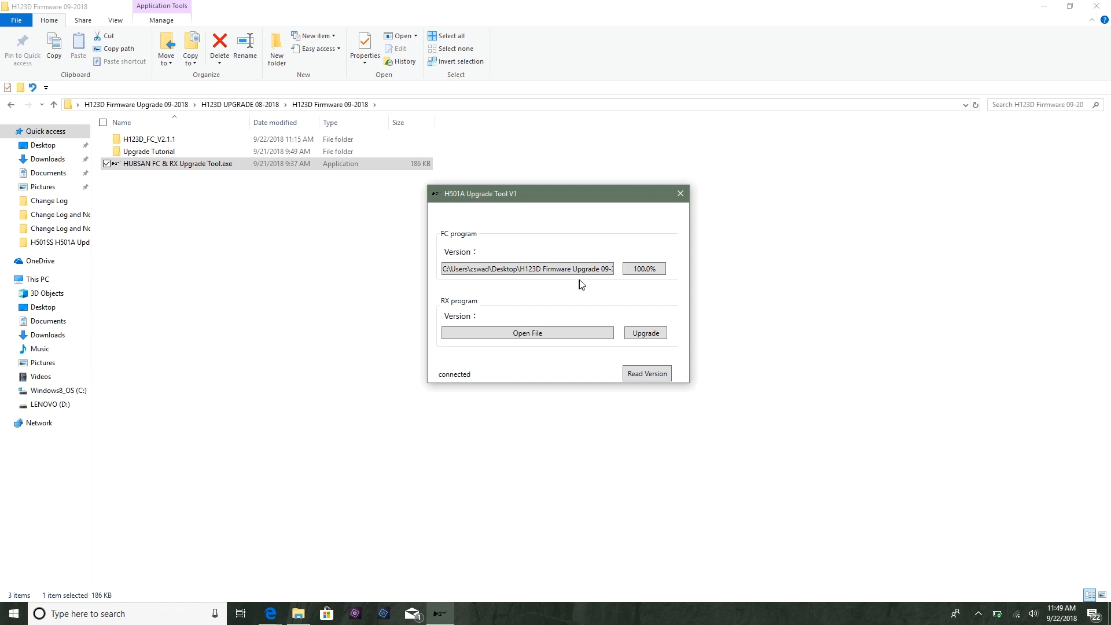
mouse_move(667, 285)
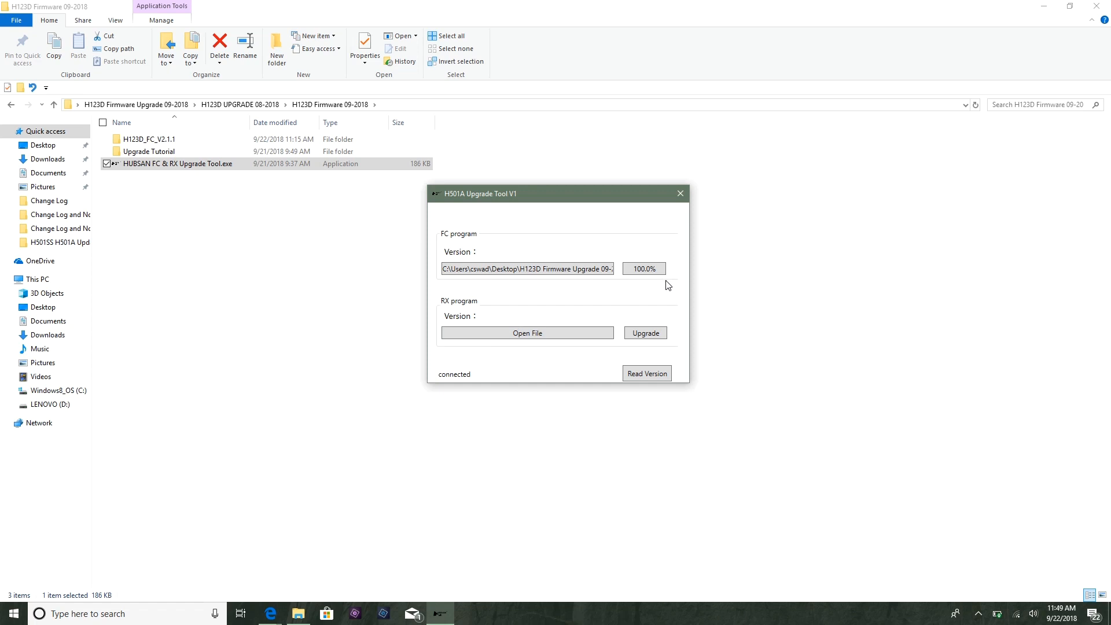
mouse_move(581, 424)
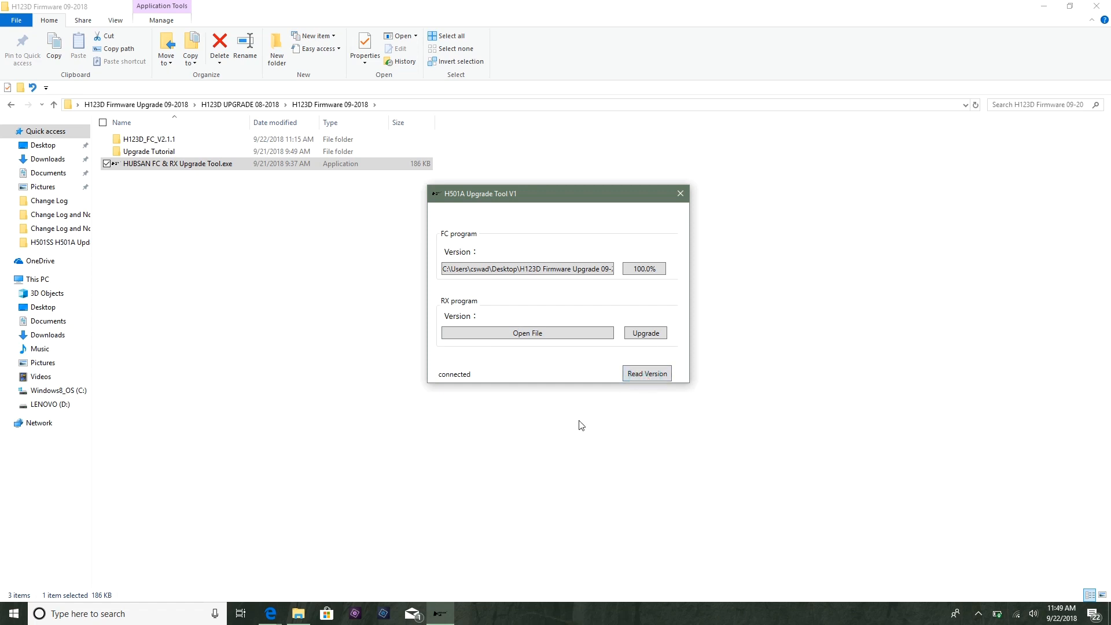
mouse_move(556, 413)
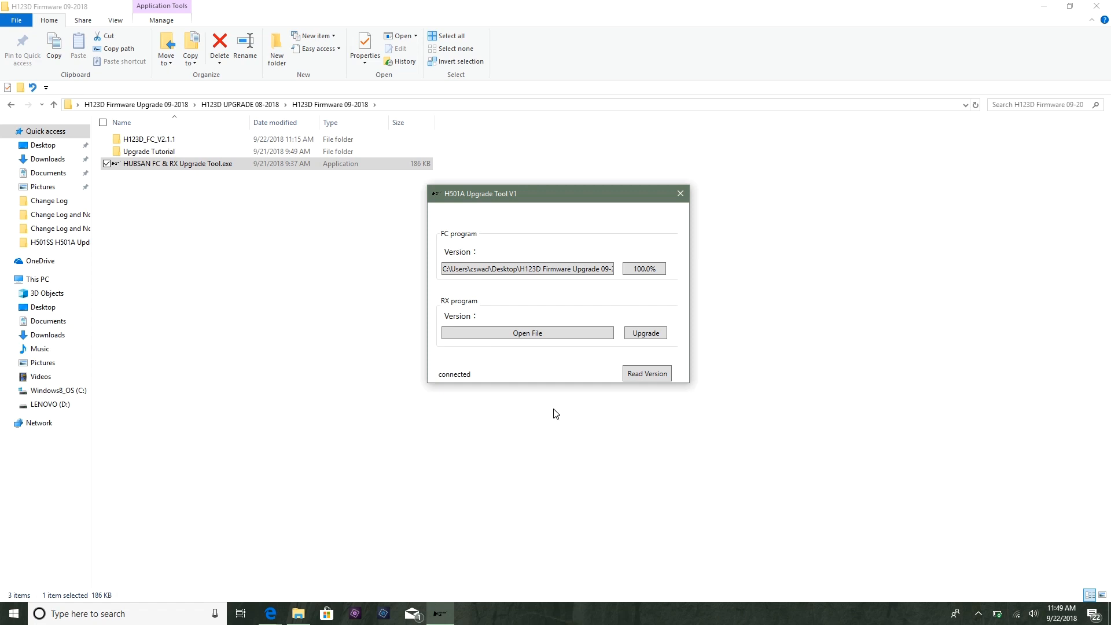